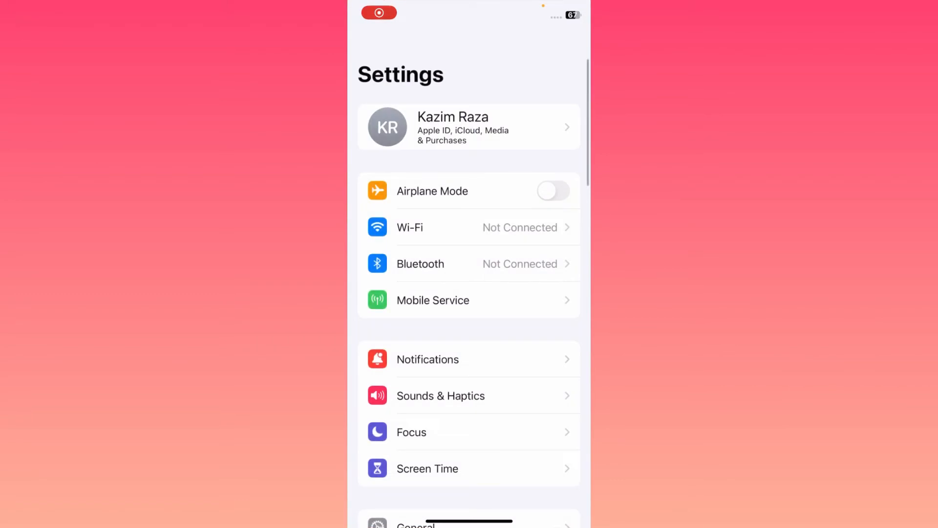
Step: Check the Wi-Fi connection, then check General > Software Update for an available update
{"action": "left_click", "coordinate": [408, 227]}
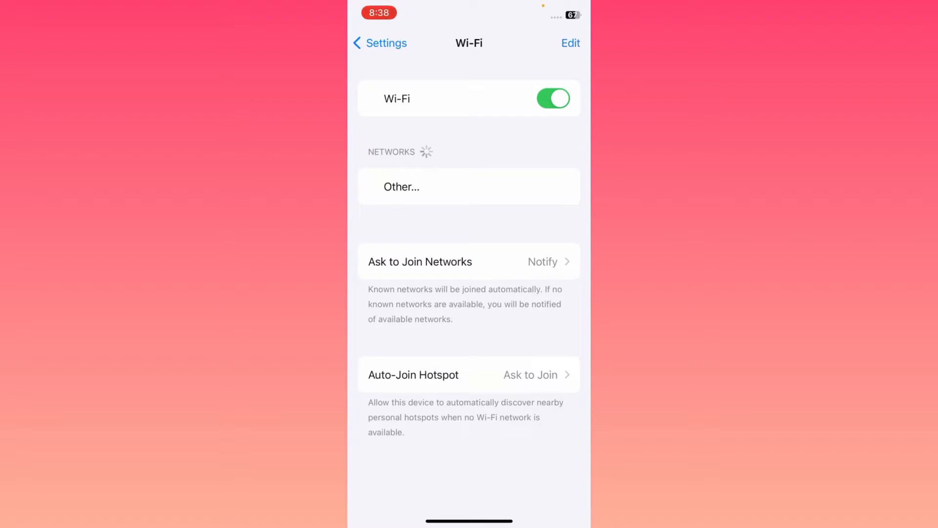
{"action": "left_click", "coordinate": [379, 42]}
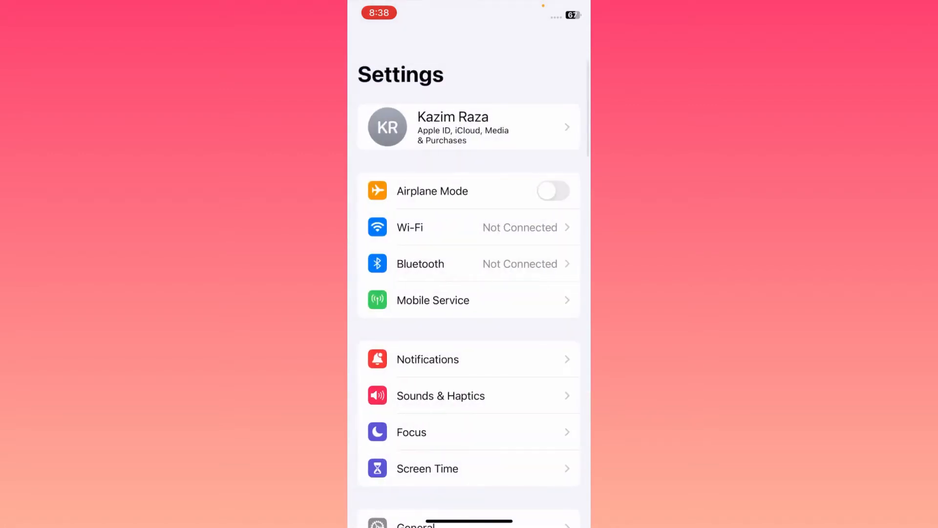
{"action": "scroll", "scroll_direction": "down", "scroll_amount": 3}
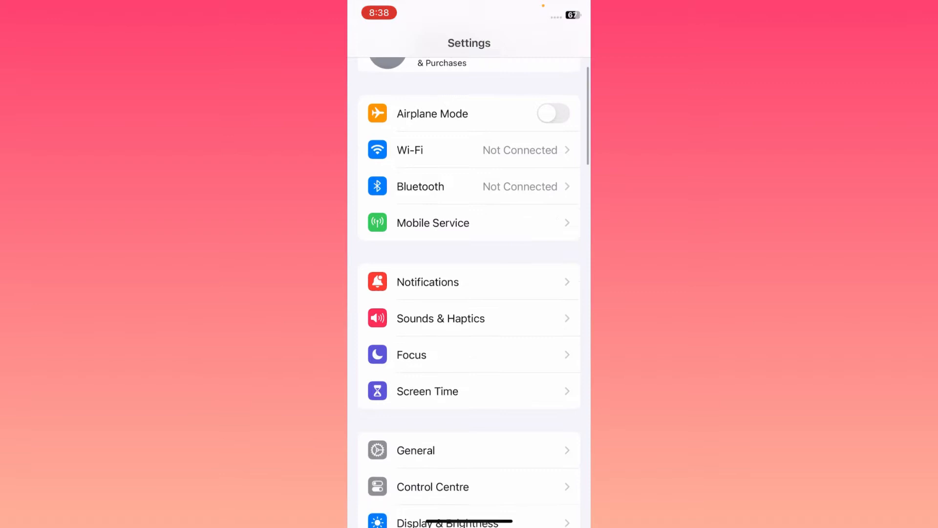
{"action": "left_click", "coordinate": [415, 450]}
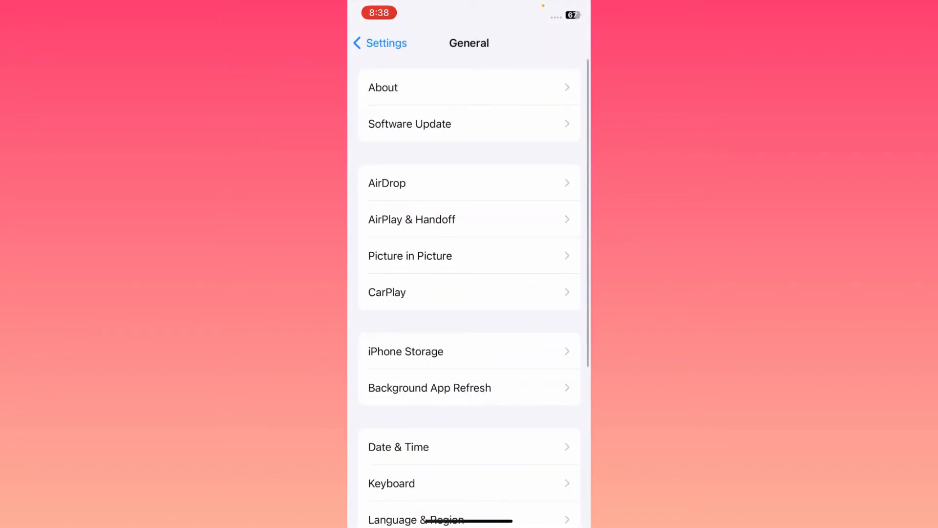
{"action": "left_click", "coordinate": [410, 123]}
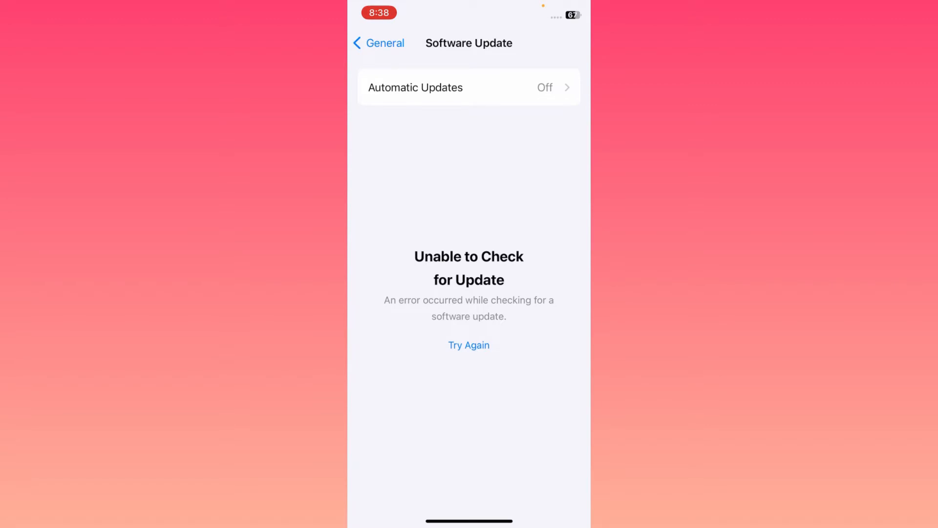
{"action": "left_click", "coordinate": [378, 42]}
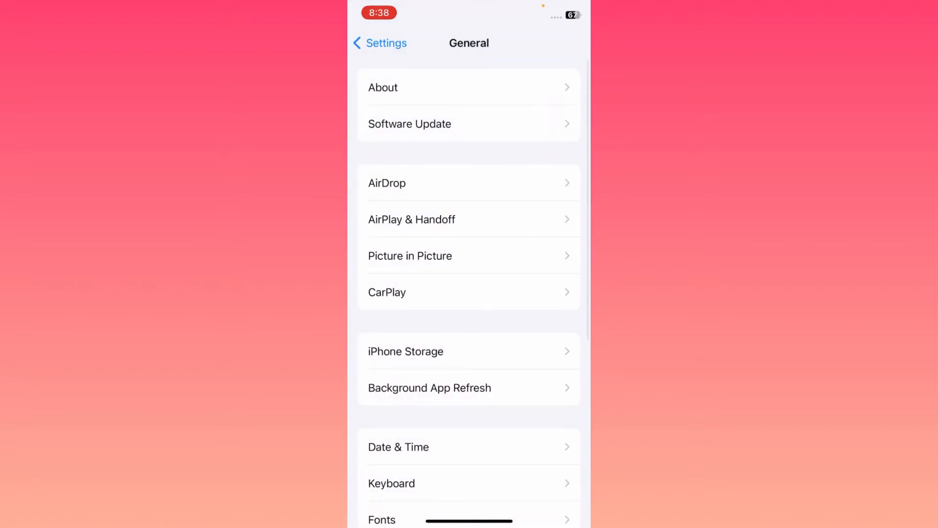
Step: Offload Instagram from iPhone Storage, keeping its documents and data
{"action": "left_click", "coordinate": [405, 352]}
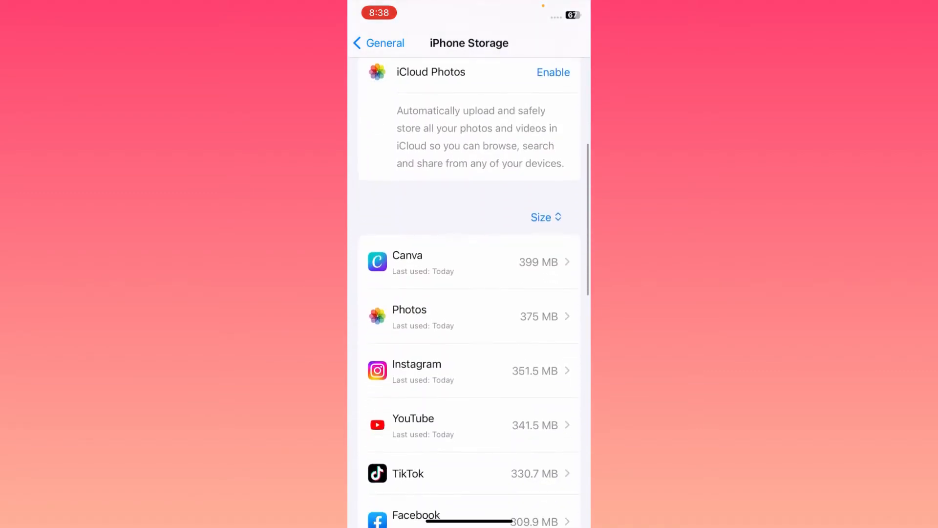
{"action": "left_click", "coordinate": [416, 370]}
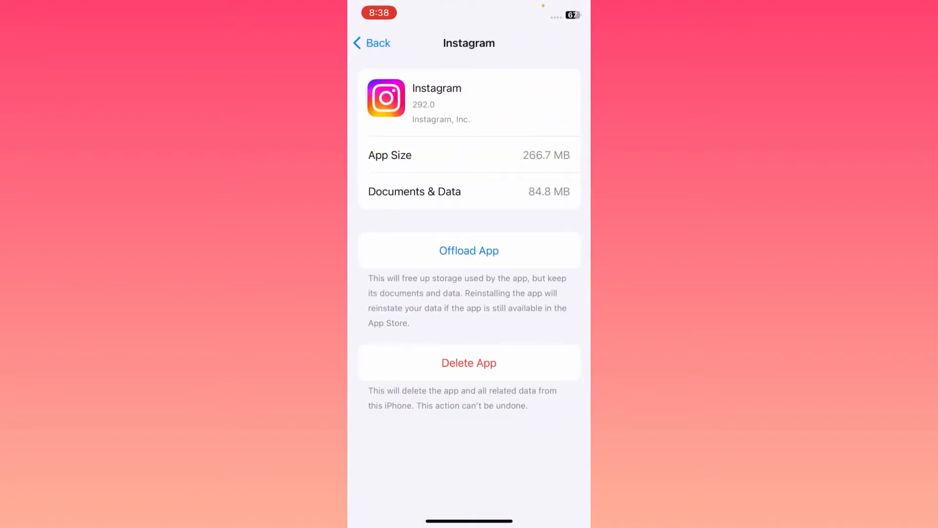
{"action": "left_click", "coordinate": [469, 250]}
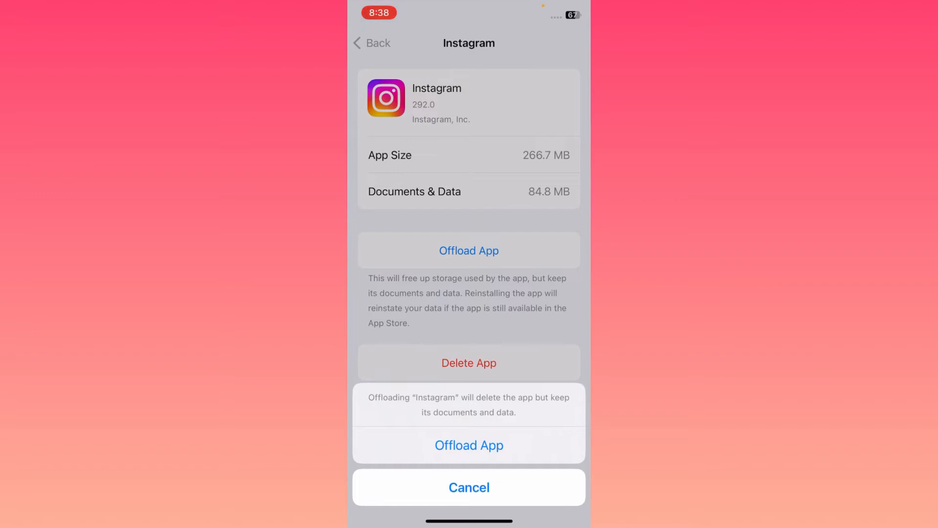
{"action": "left_click", "coordinate": [469, 486]}
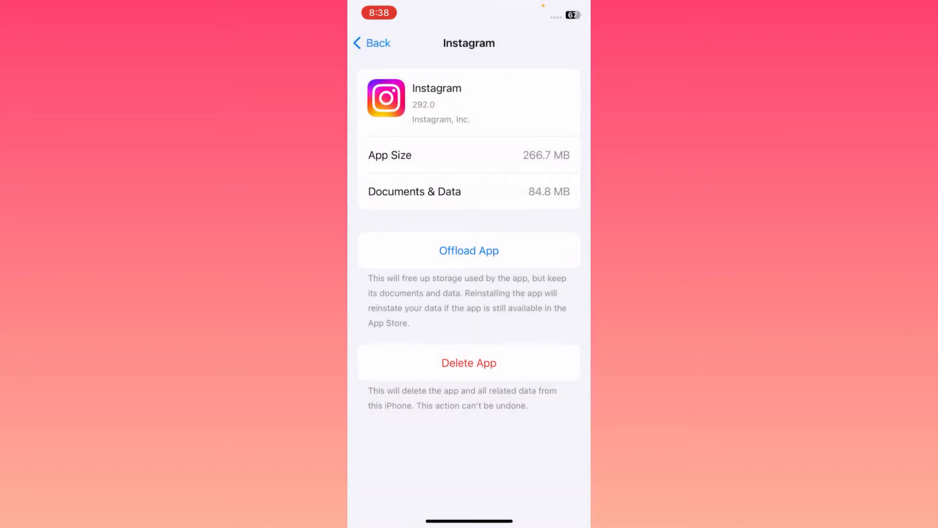
{"action": "left_click", "coordinate": [371, 43]}
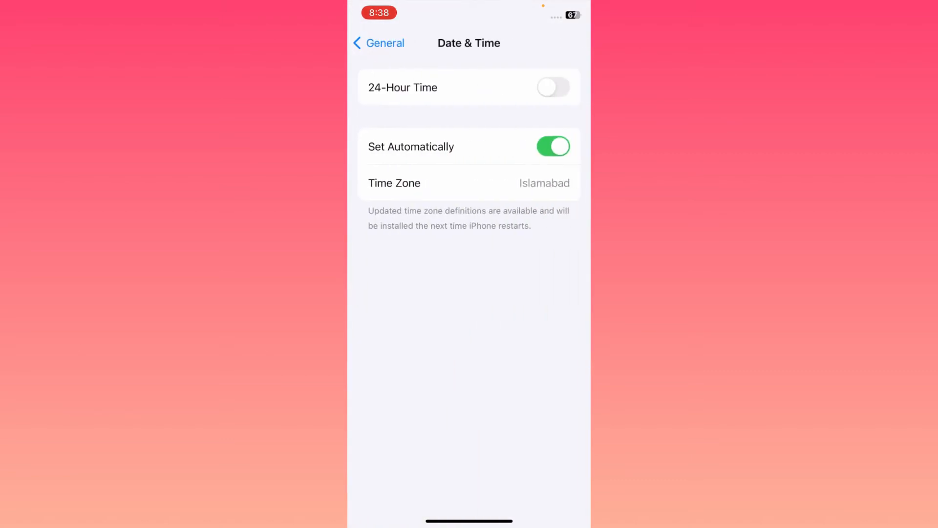
Step: Verify Date & Time is automatic and VPN & Device Management shows no VPN connected
{"action": "left_click", "coordinate": [379, 43]}
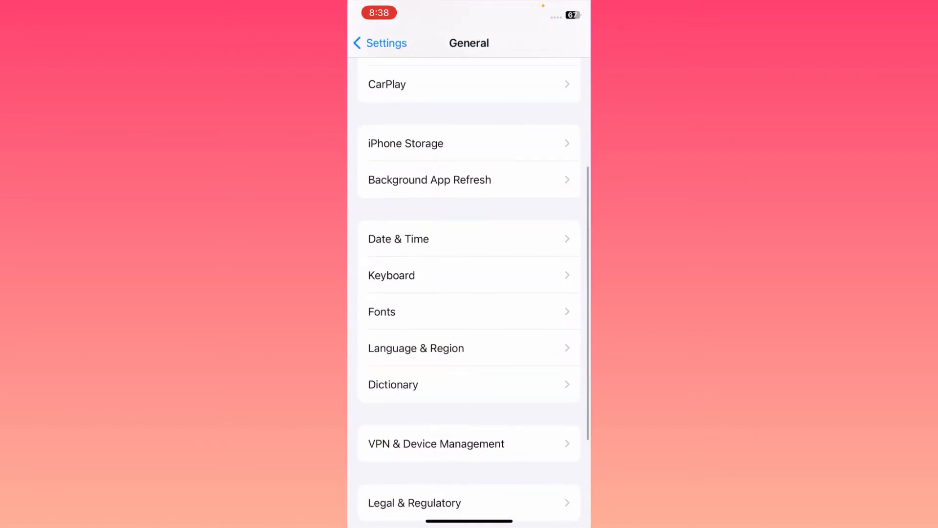
{"action": "left_click", "coordinate": [436, 443]}
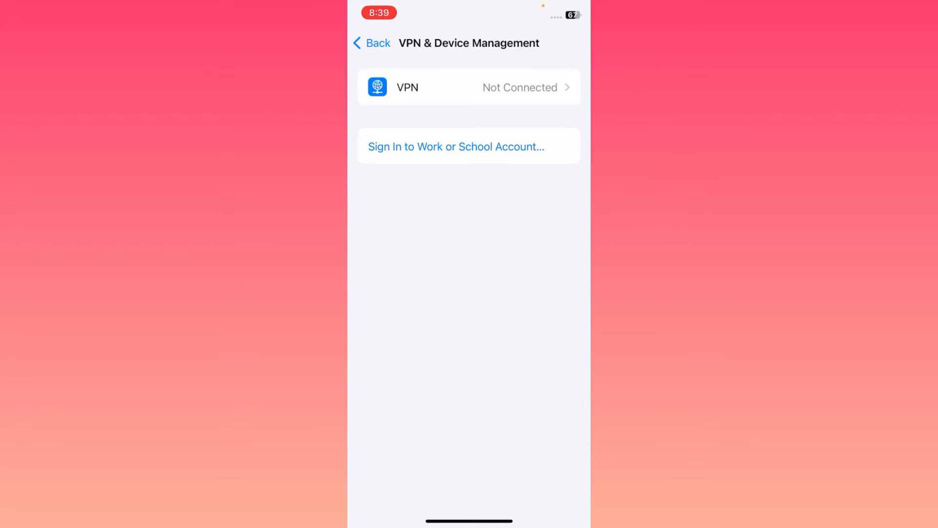
{"action": "left_click", "coordinate": [371, 43]}
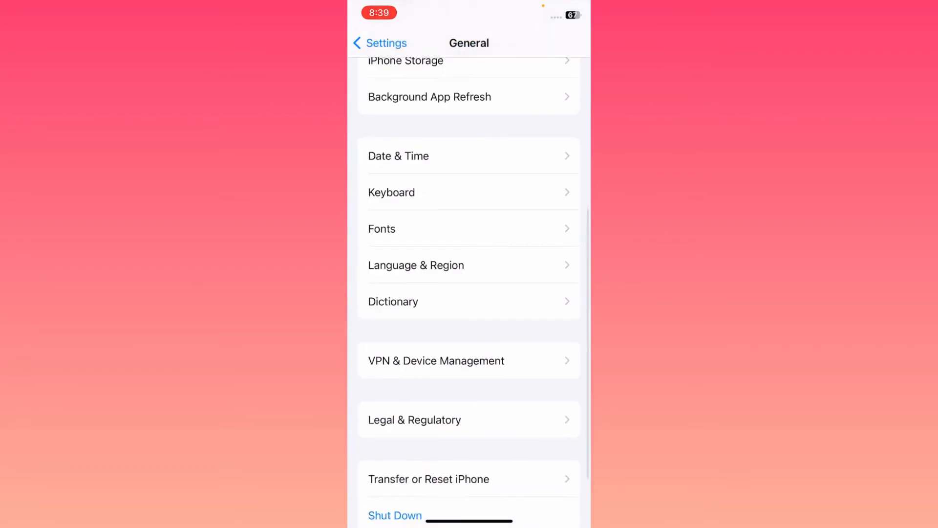
Step: Under Transfer or Reset iPhone, choose Reset Network Settings
{"action": "left_click", "coordinate": [429, 479]}
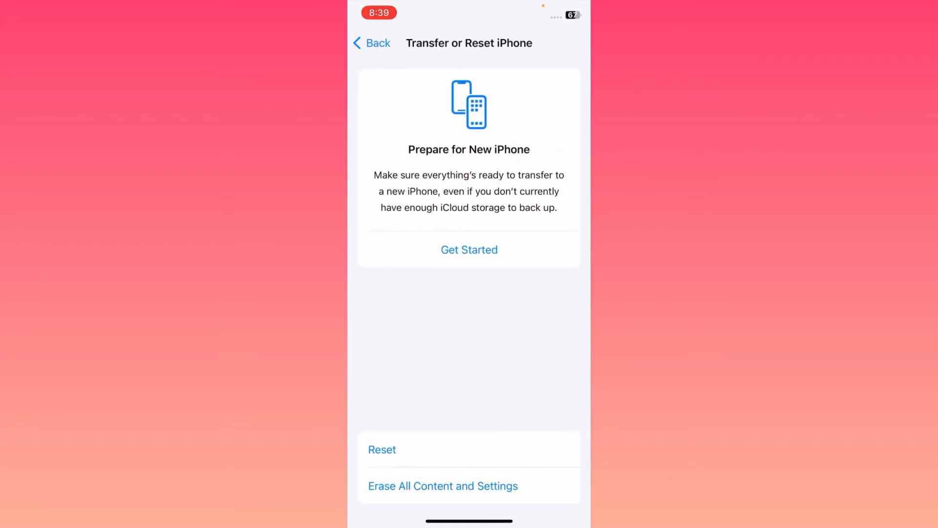
{"action": "left_click", "coordinate": [382, 449]}
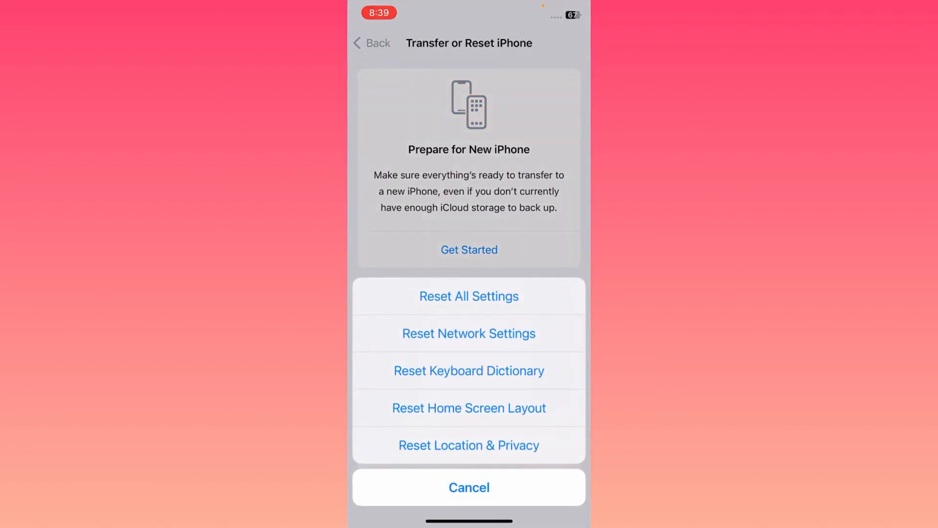
{"action": "left_click", "coordinate": [469, 296]}
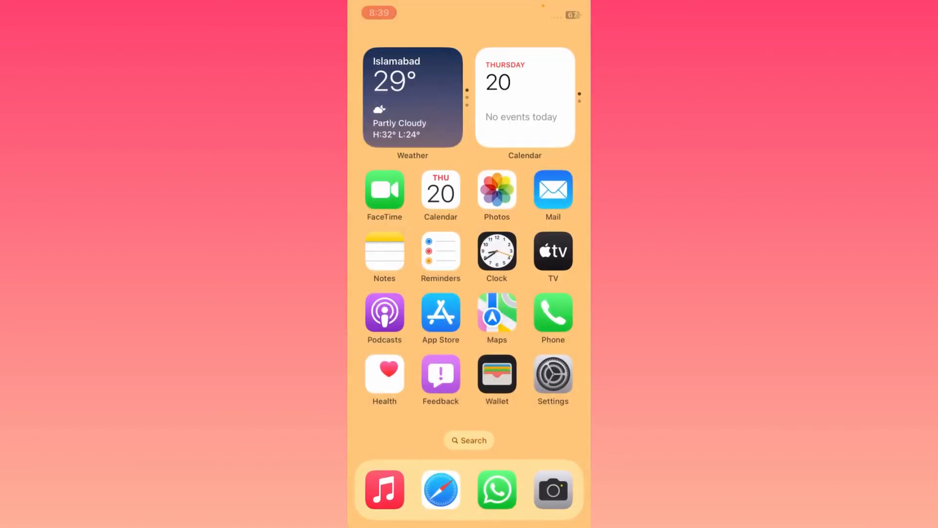
Step: Swipe to the second Home Screen page showing Facebook, Instagram and YouTube
{"action": "scroll", "scroll_direction": "left", "scroll_amount": 3}
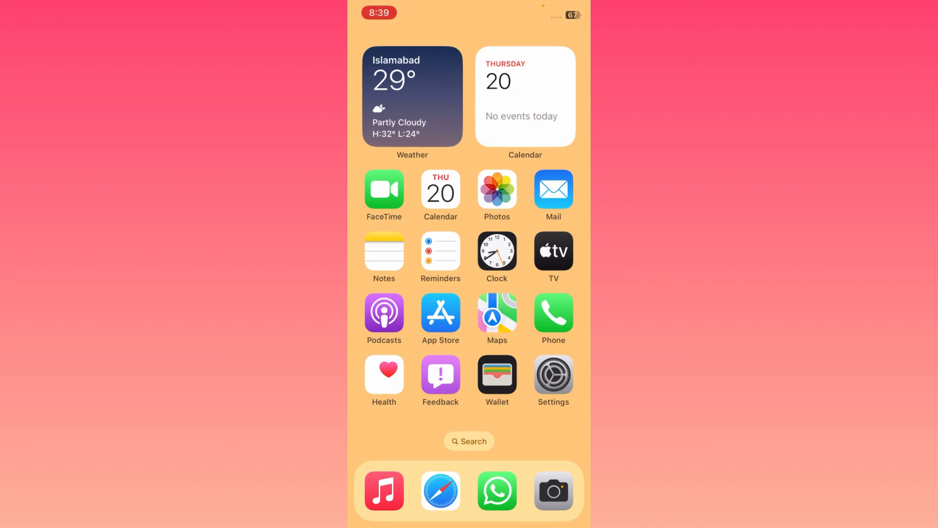
{"action": "scroll", "scroll_direction": "left", "scroll_amount": 3}
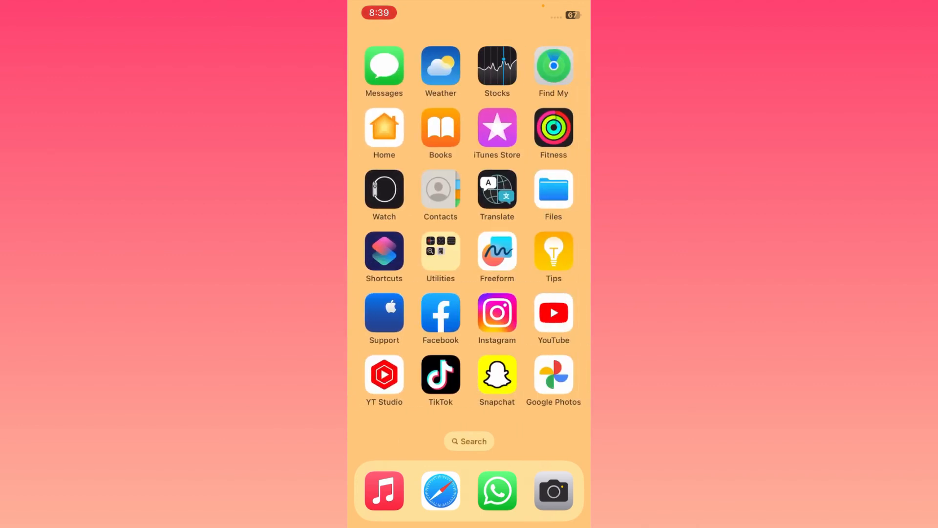